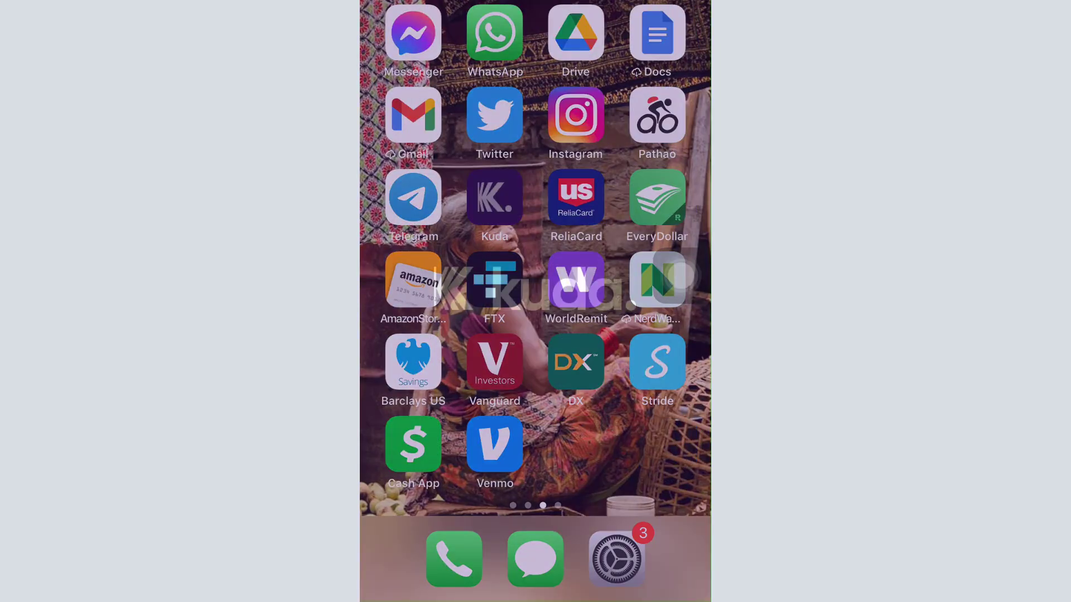
- Launch the Kuda banking app from the iOS Home Screen
click(494, 197)
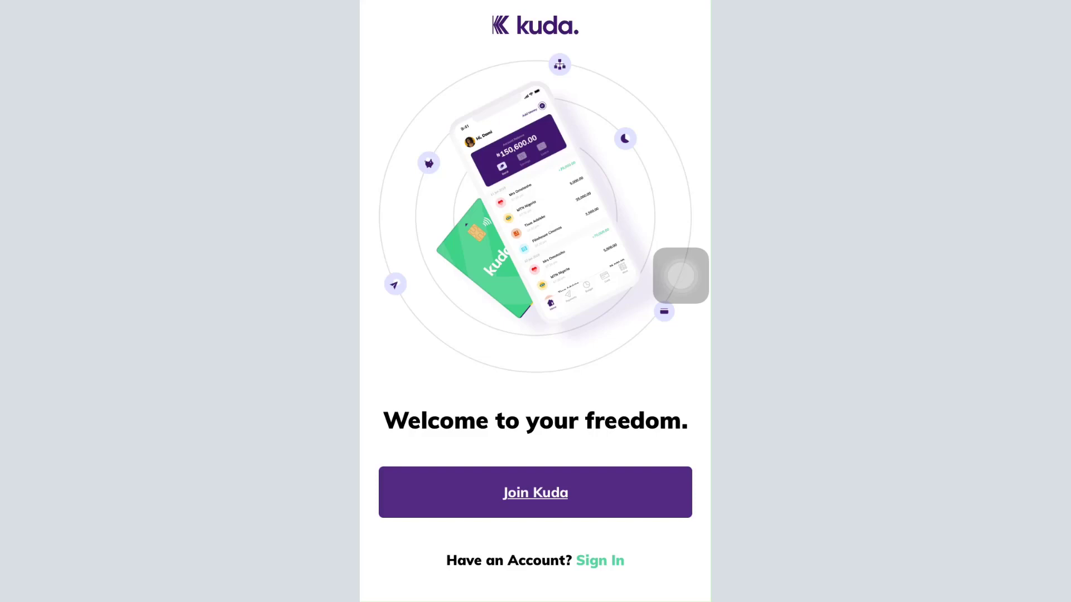
- Choose Join Kuda, tap the password and referral code fields, then dismiss the keyboard
click(535, 491)
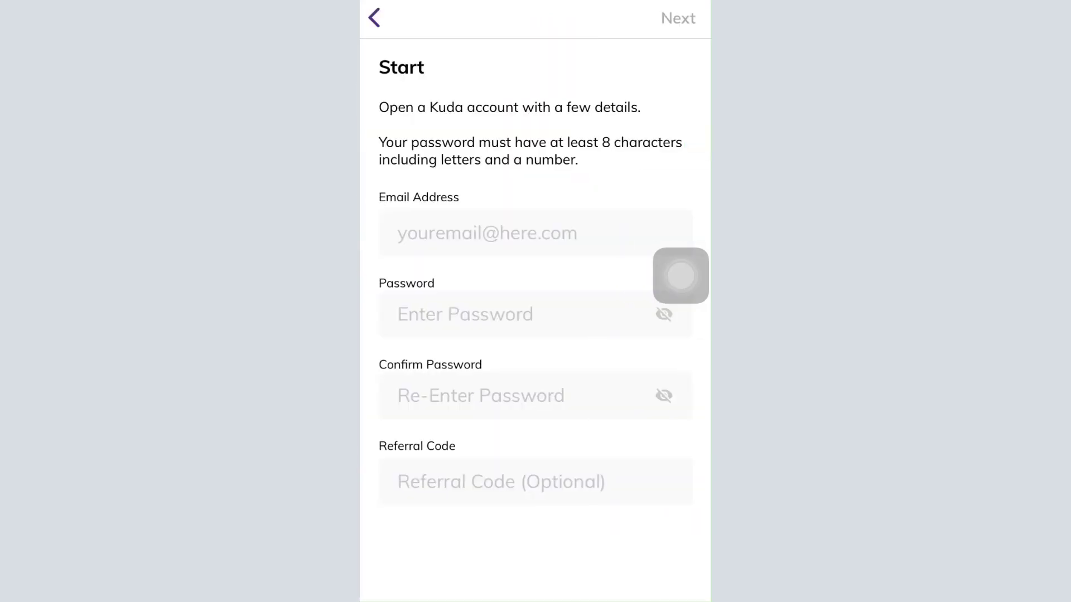
click(535, 233)
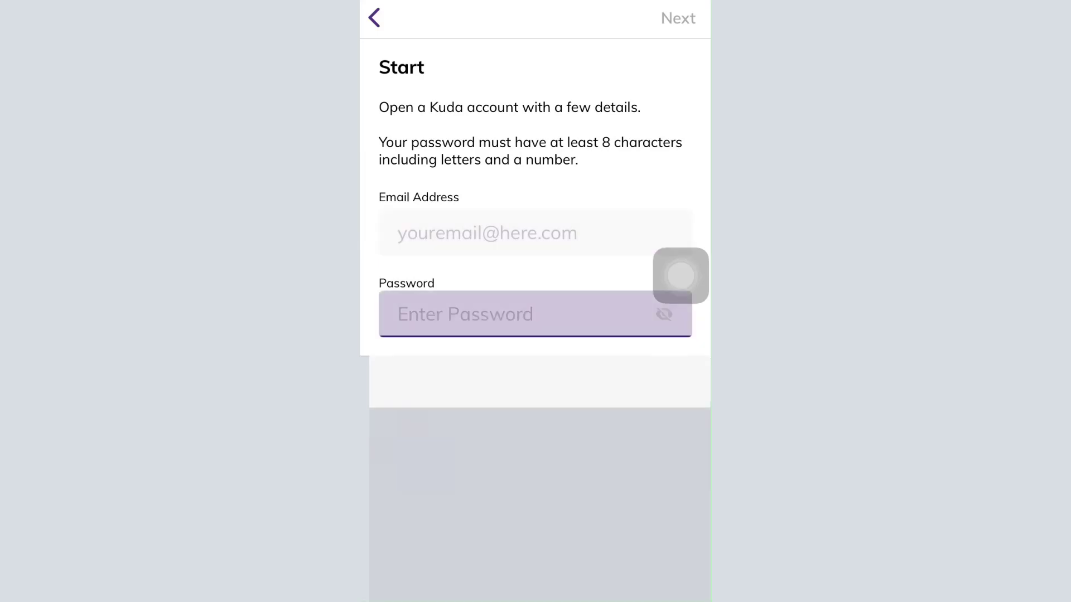
click(534, 314)
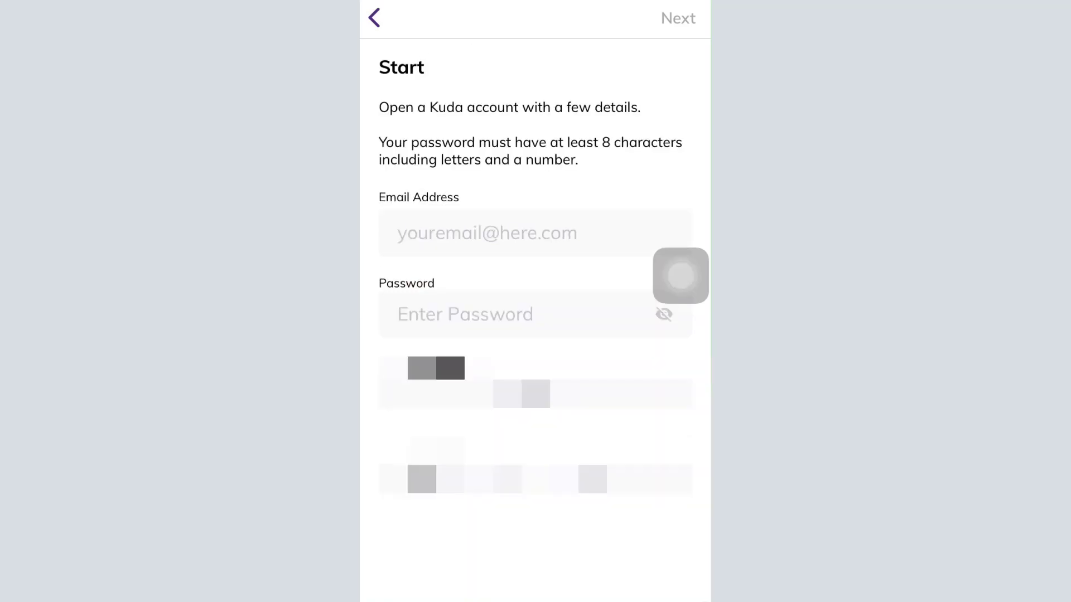
click(535, 327)
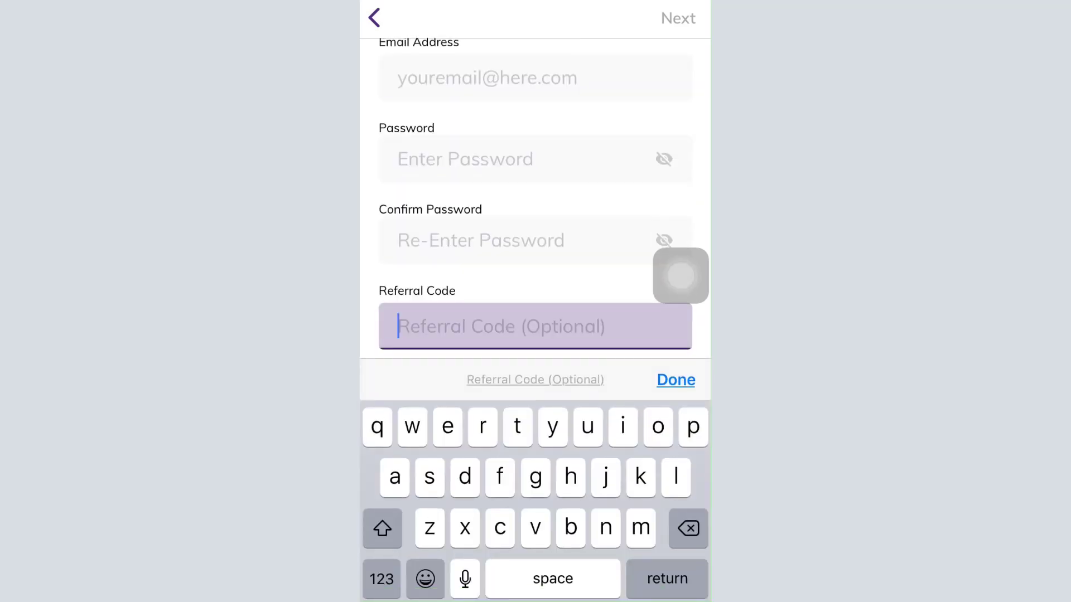
click(676, 380)
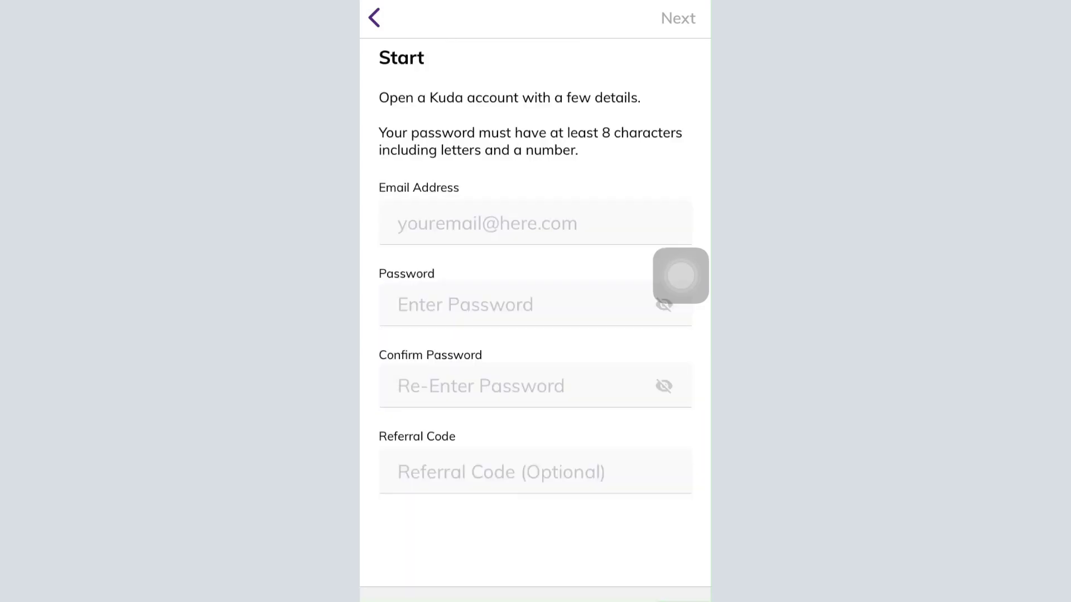